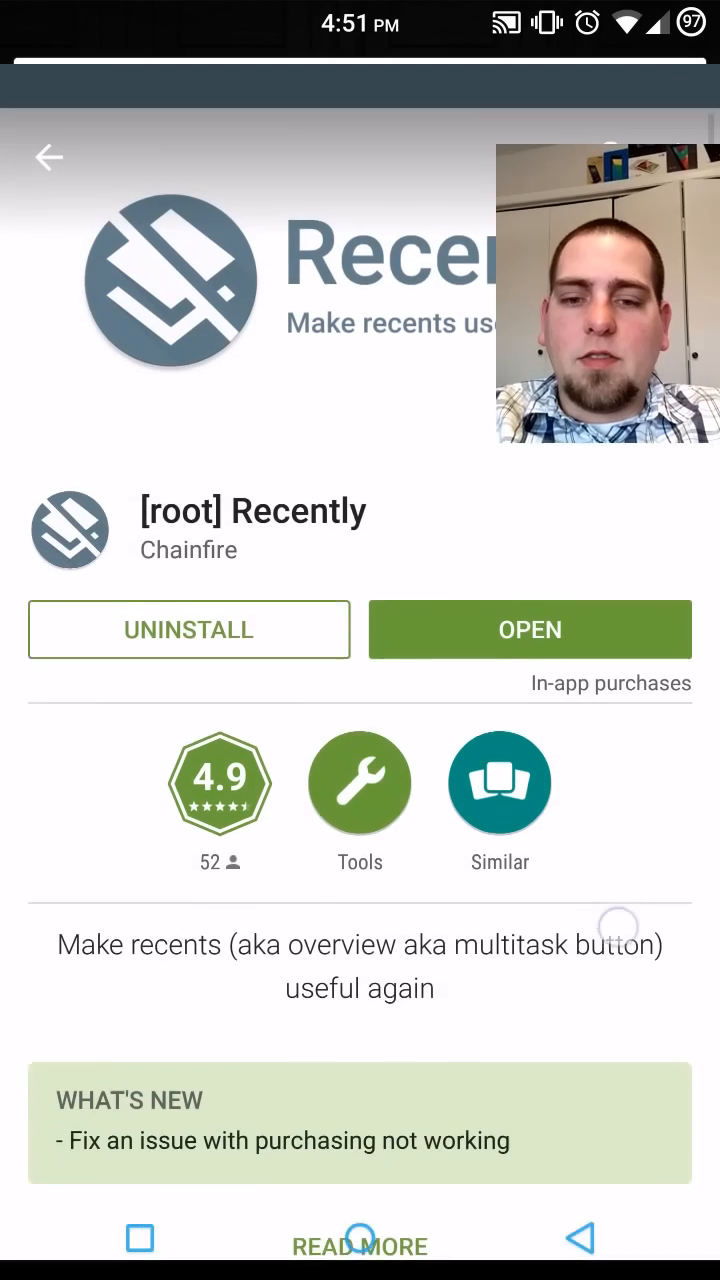
Scroll back up the [root] Recently store listing before returning home.
scroll(up, 3)
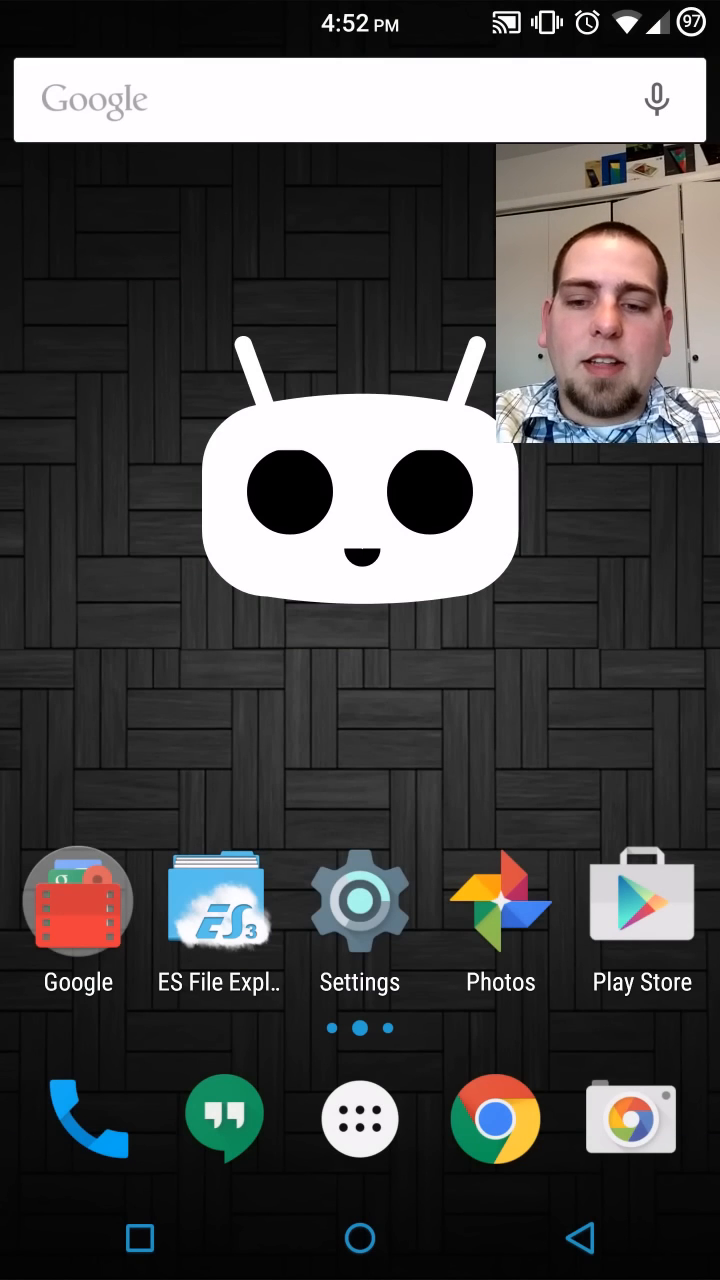
Show the recent-apps overview and scroll through its cards, including Recently and its store page.
click(140, 1238)
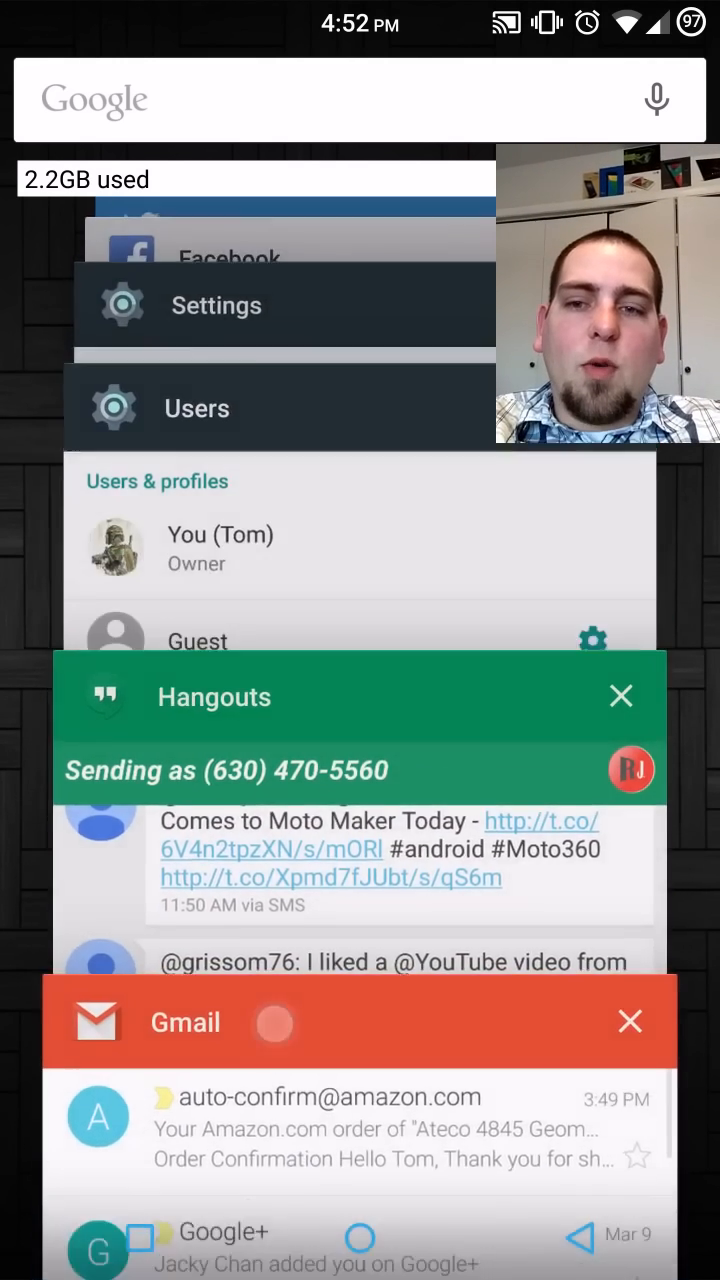
scroll(down, 3)
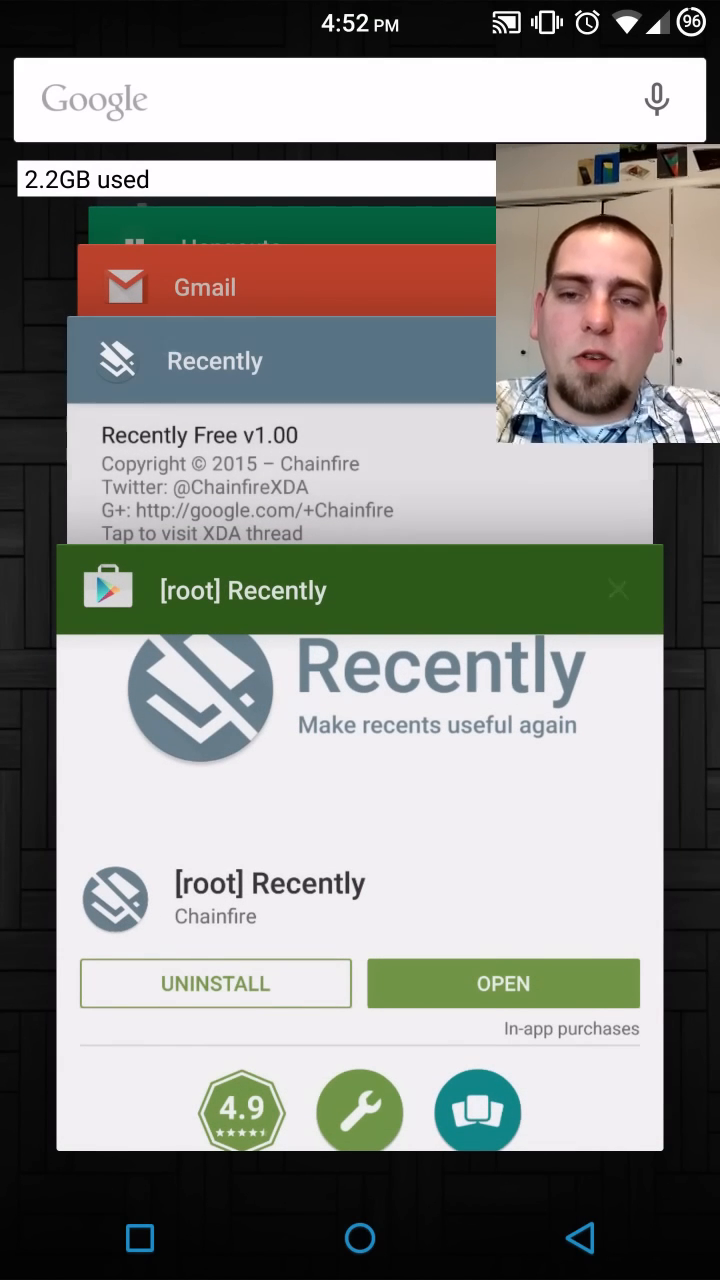
Launch Recently from its card and grant it superuser access.
click(504, 984)
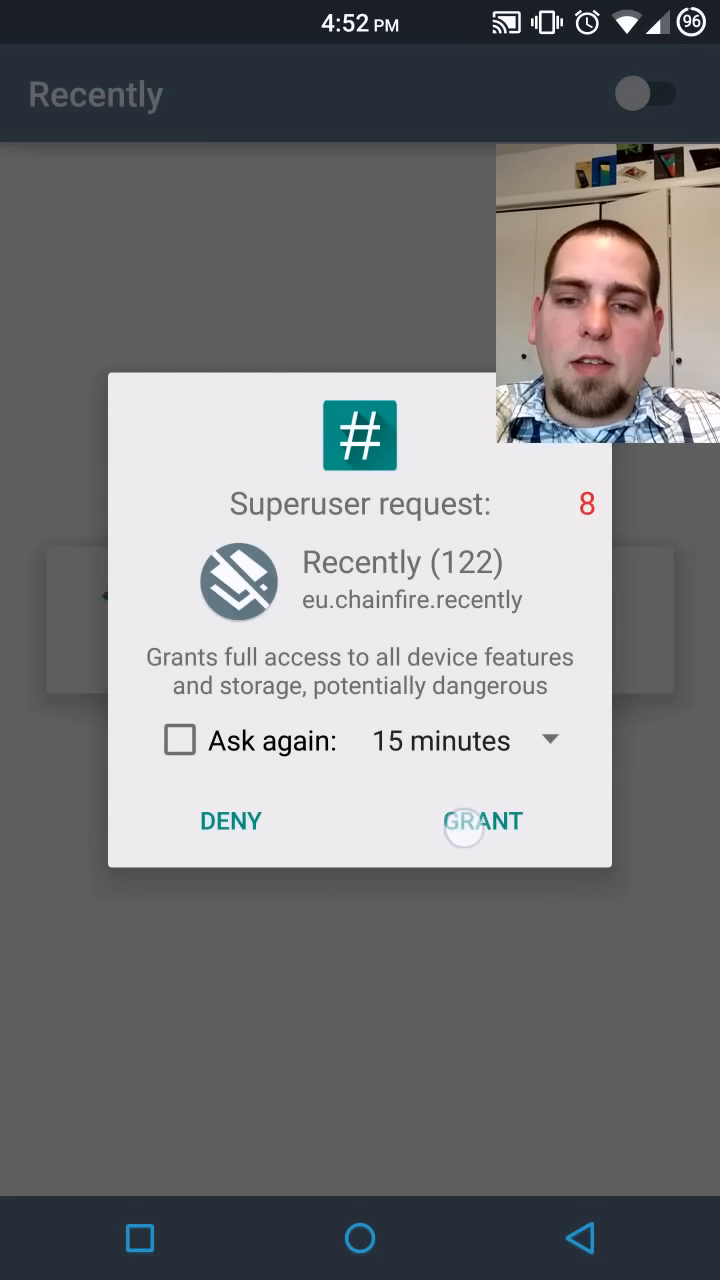
click(484, 820)
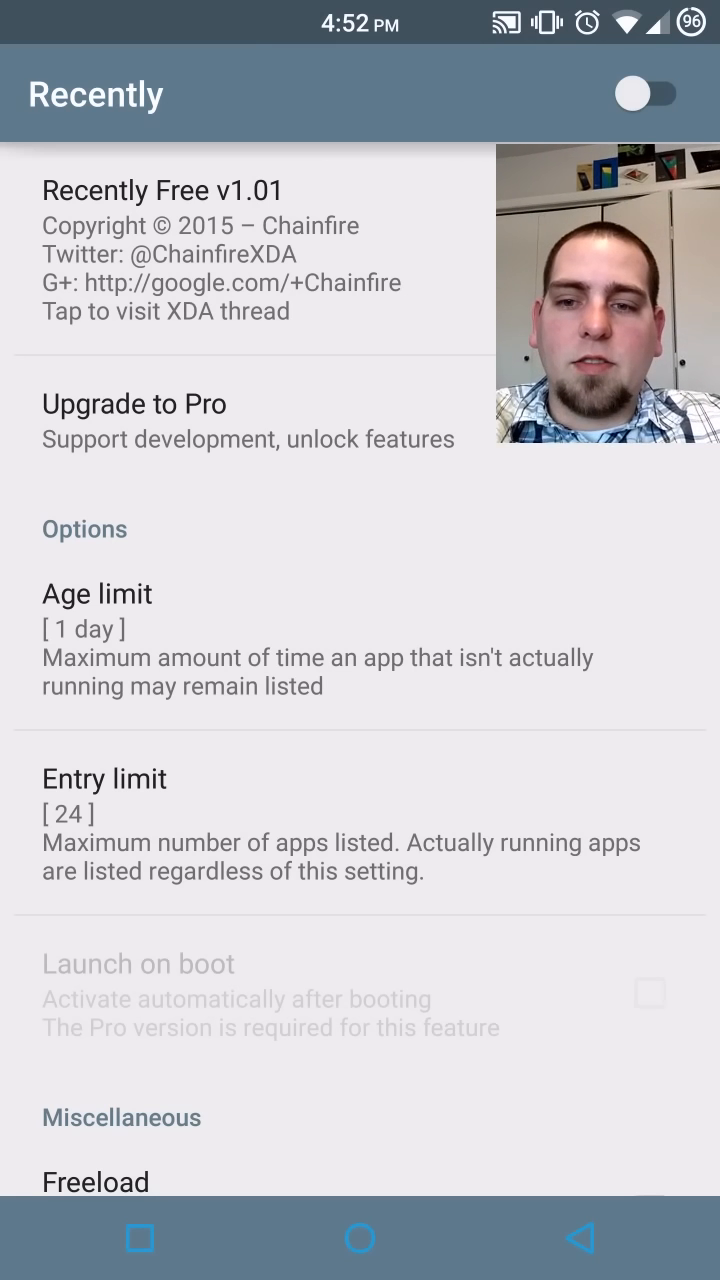
click(96, 592)
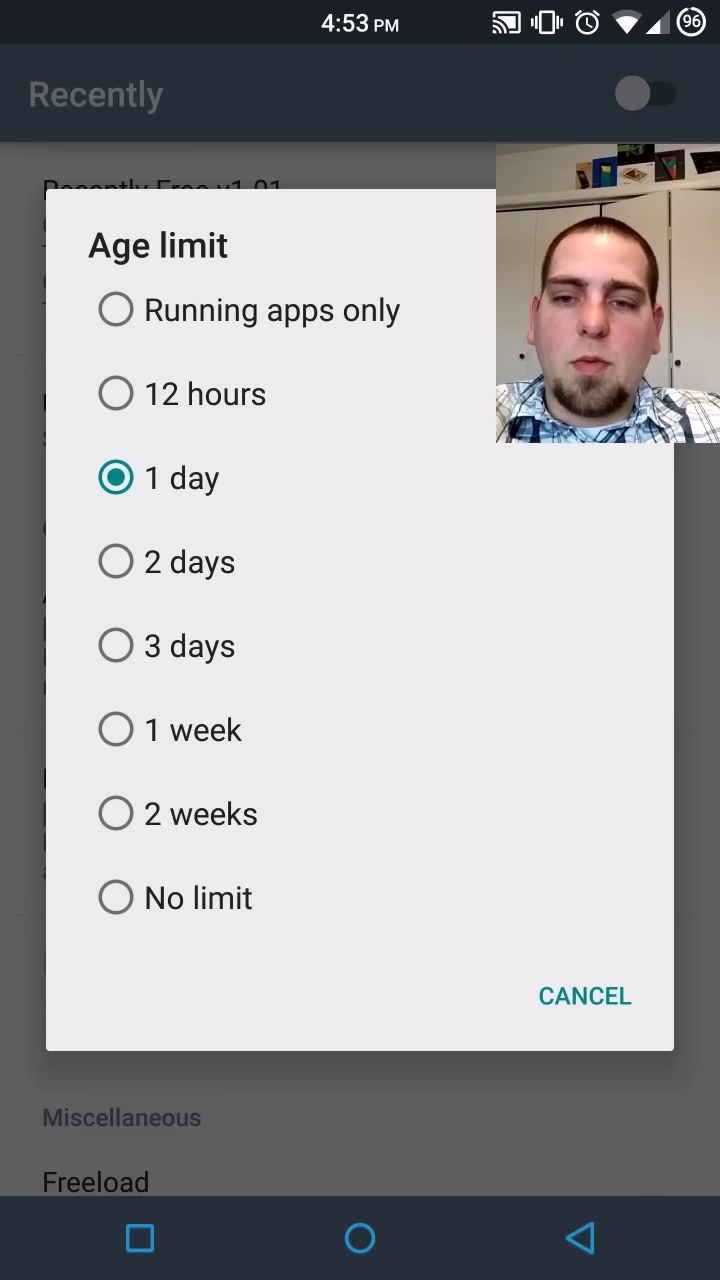
click(584, 996)
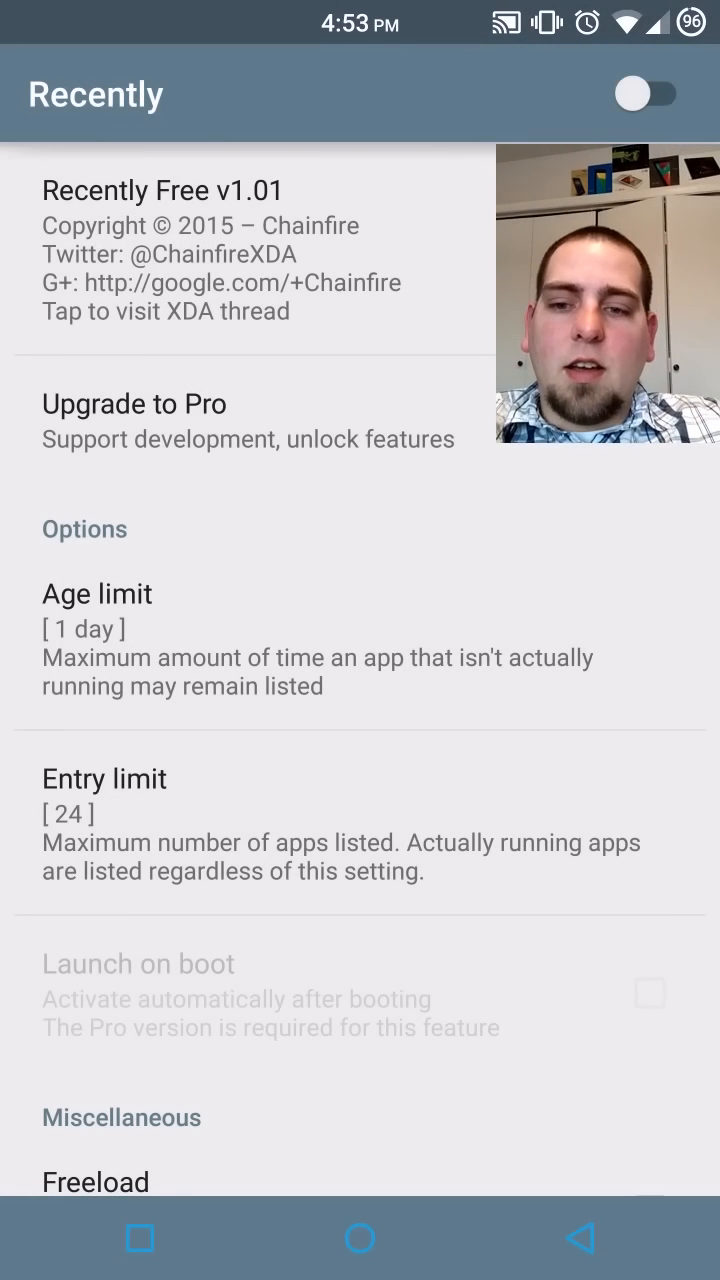
scroll(down, 3)
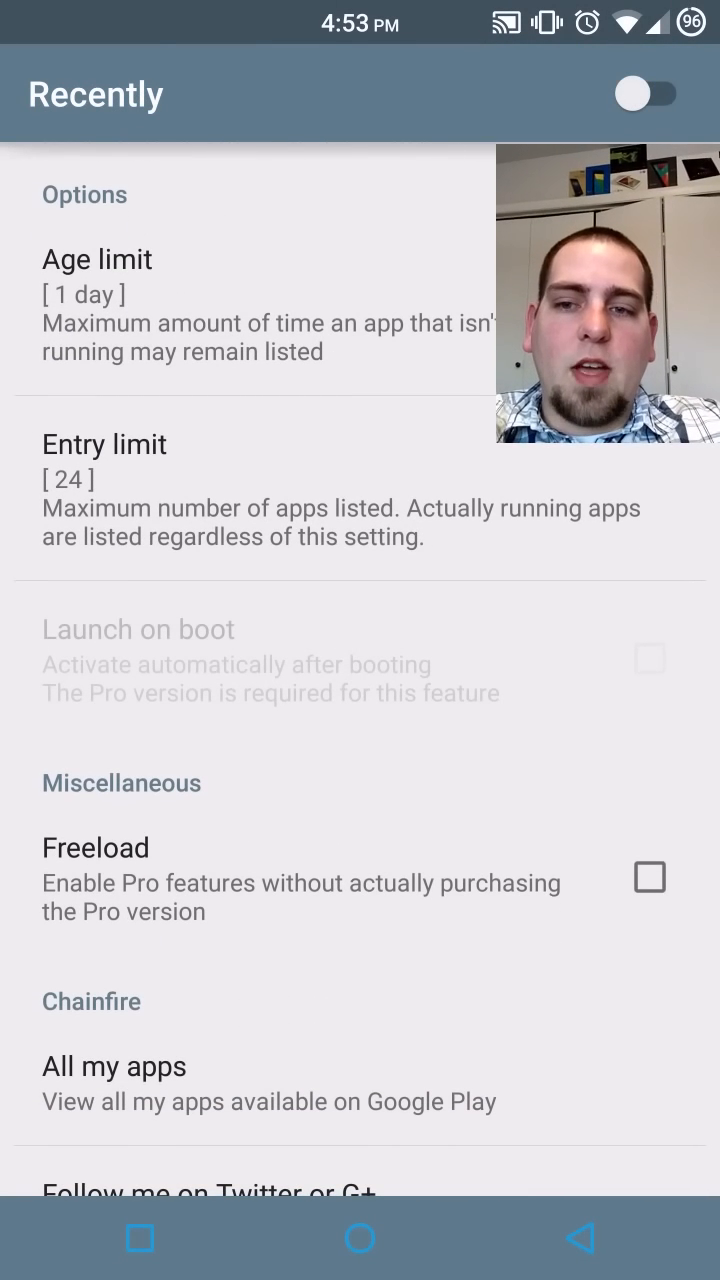
Adjust the entry limit slider down from 24 to 18 apps and save it.
click(104, 444)
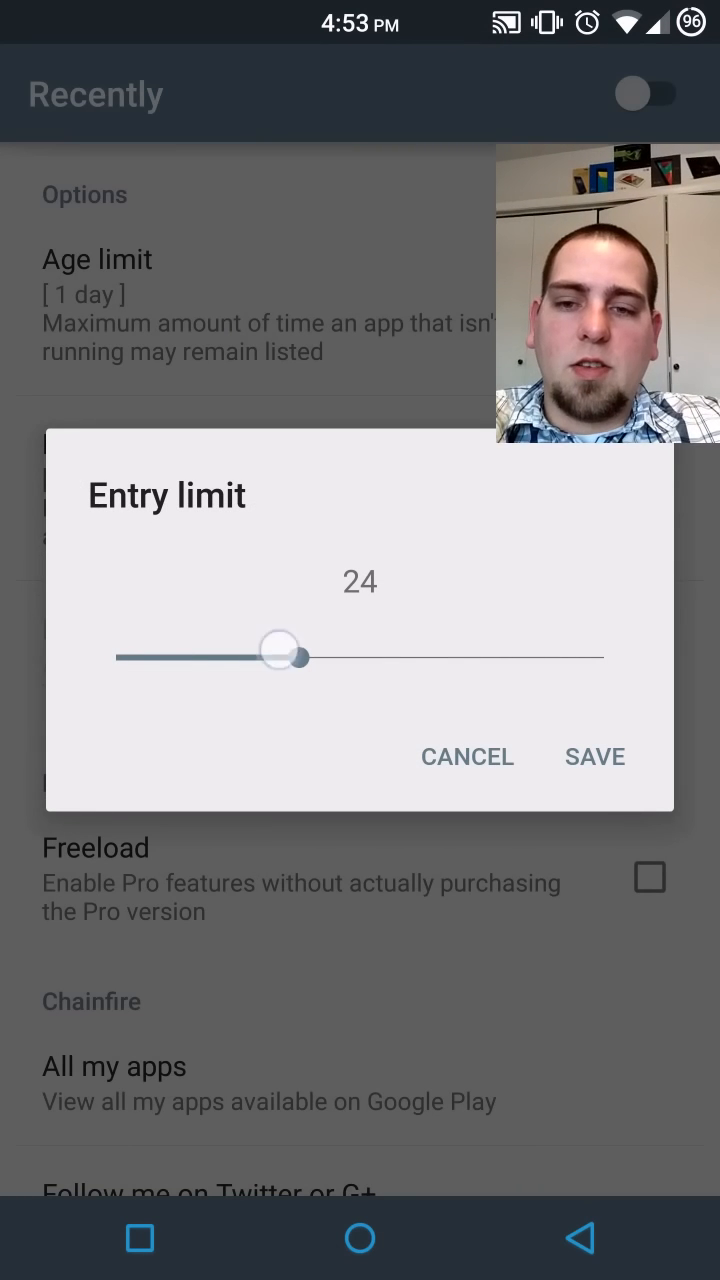
drag(280, 656, 544, 658)
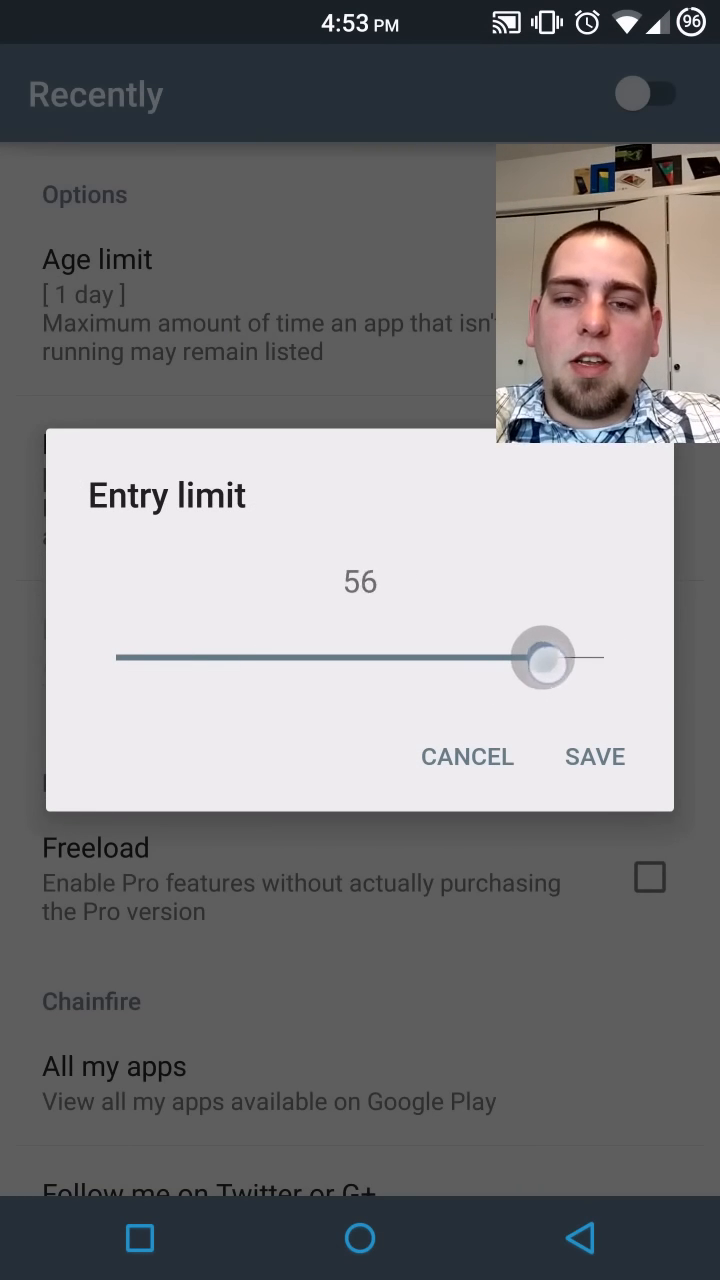
drag(544, 658, 112, 658)
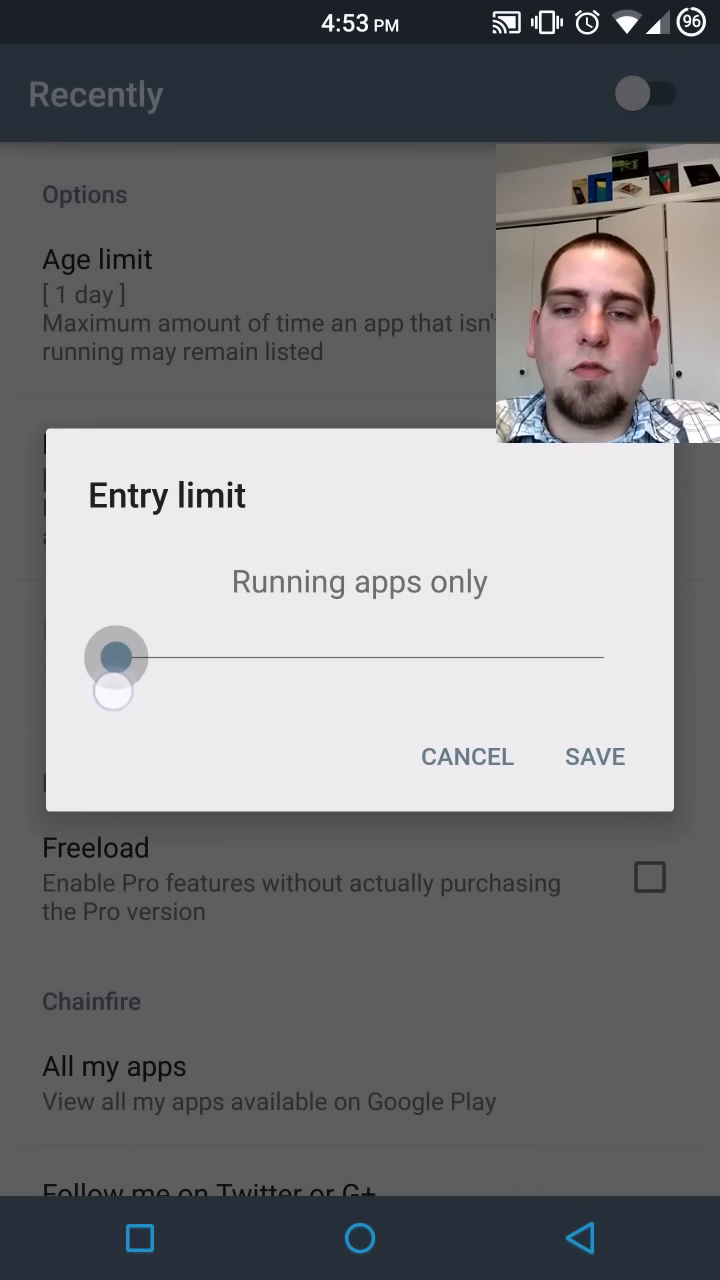
drag(114, 658, 308, 658)
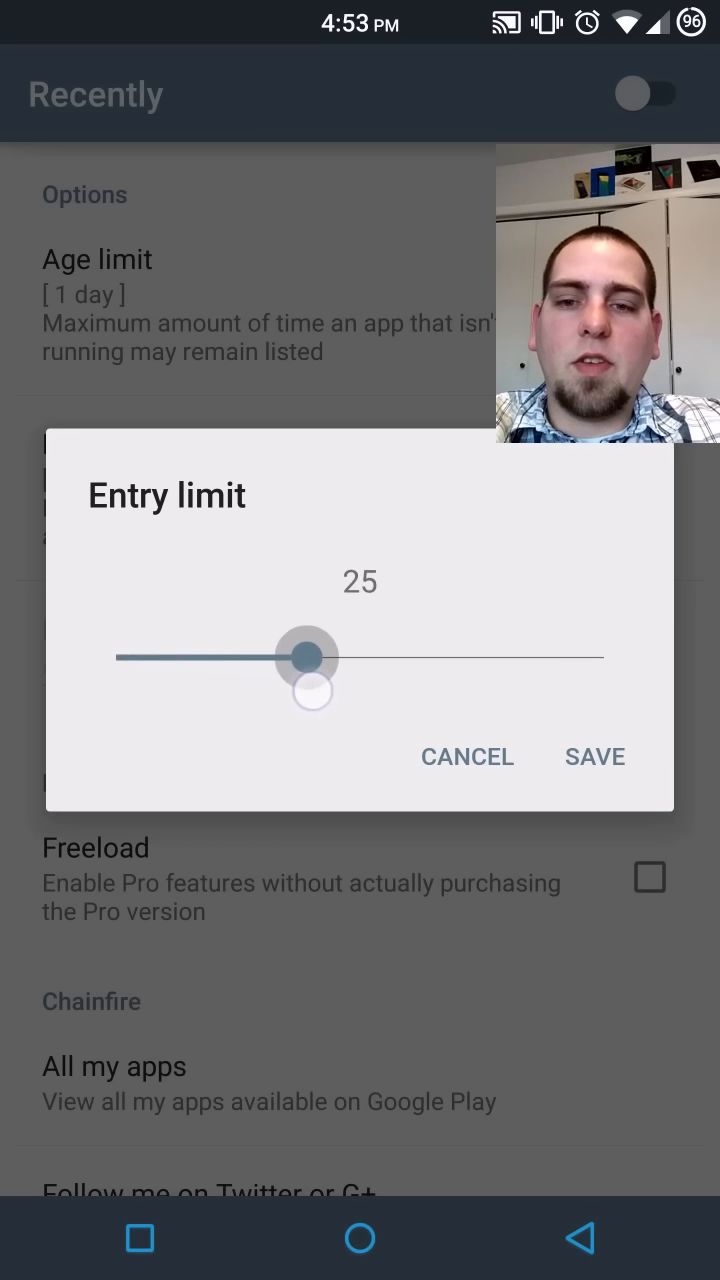
drag(308, 658, 300, 658)
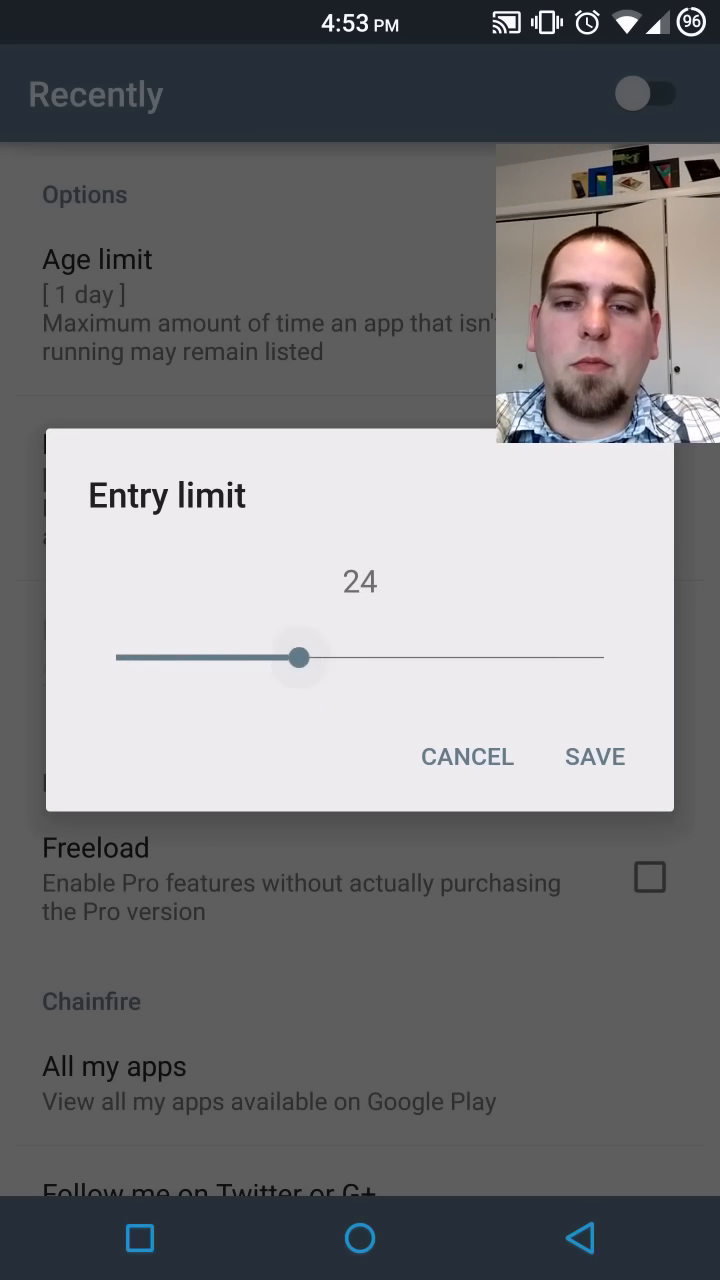
drag(302, 658, 252, 658)
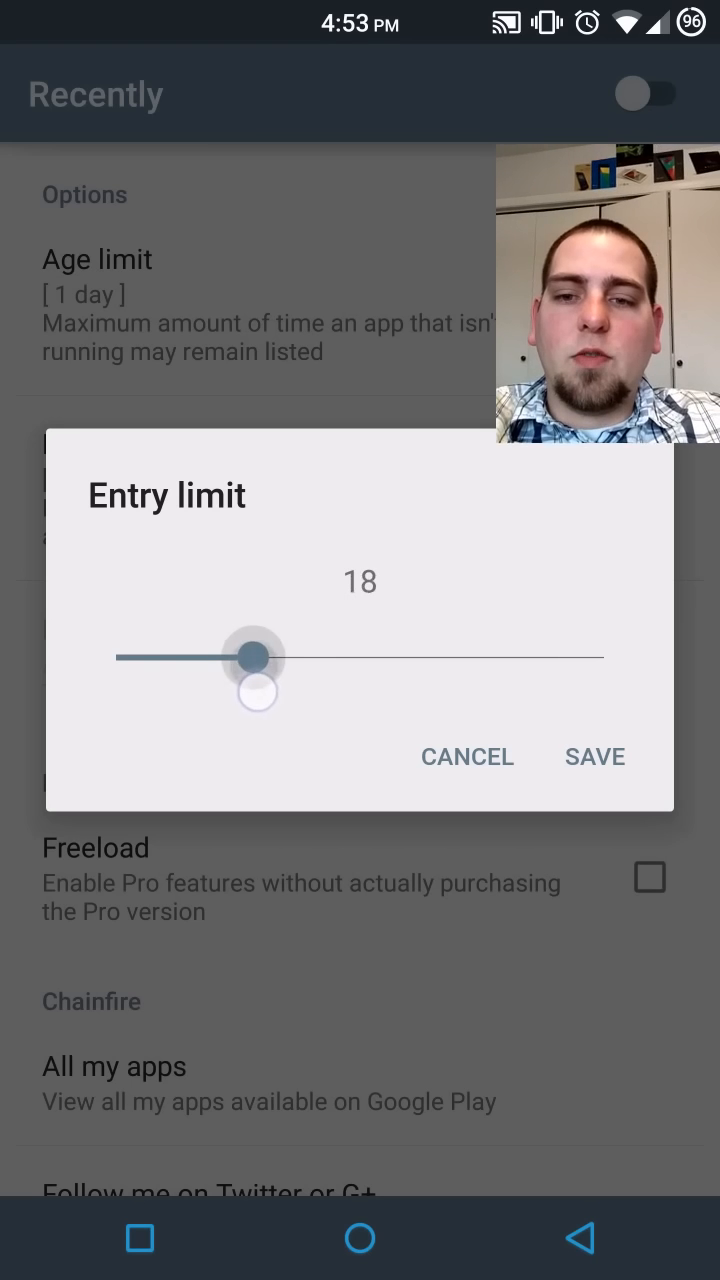
drag(252, 658, 244, 658)
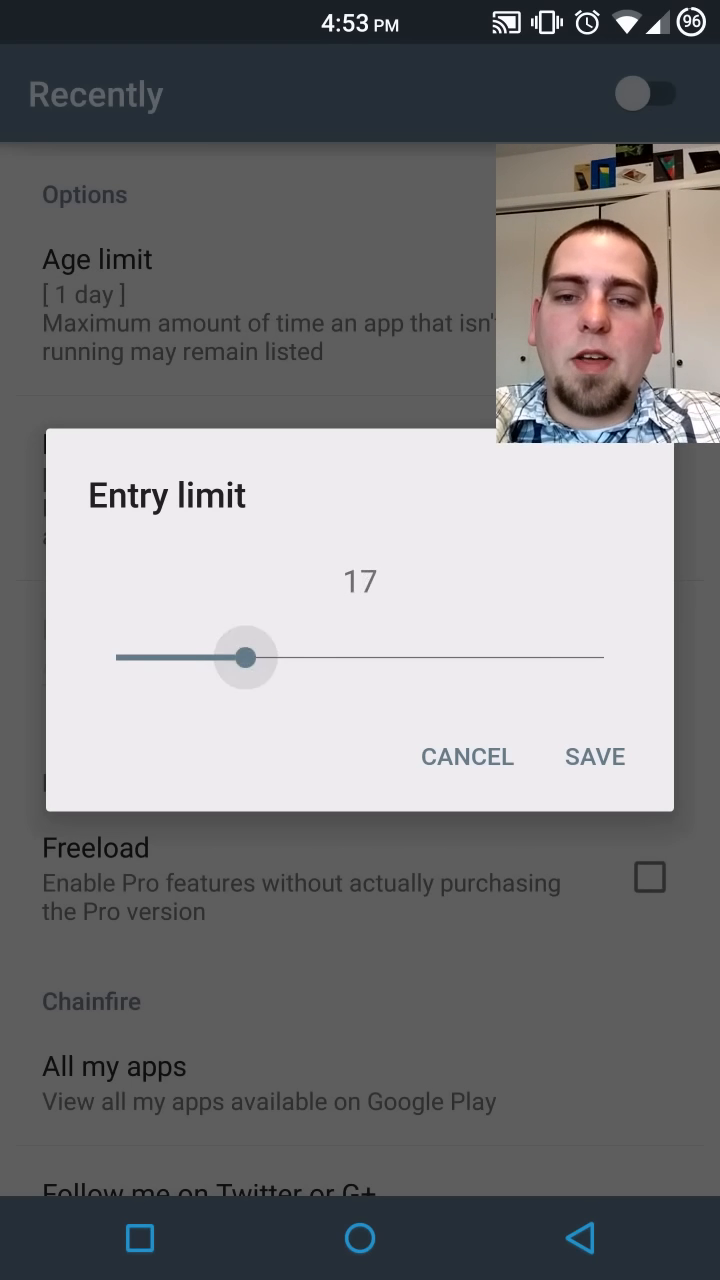
drag(244, 656, 206, 656)
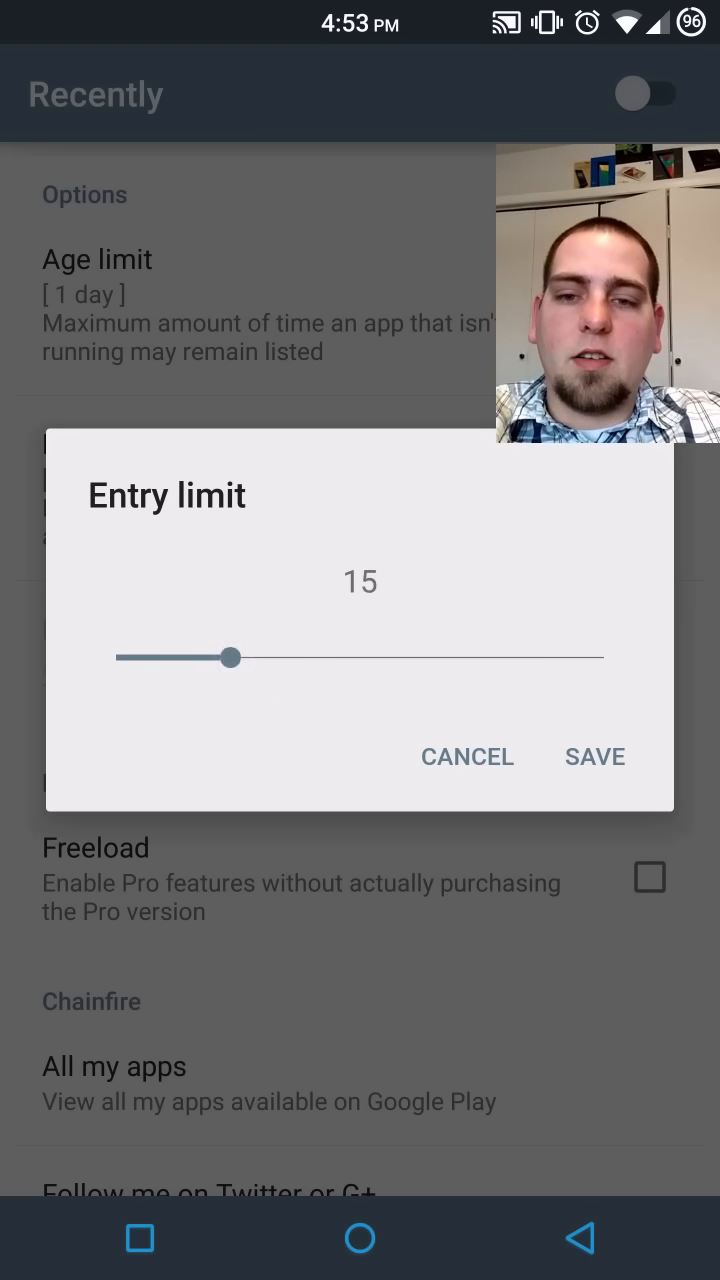
drag(232, 656, 256, 656)
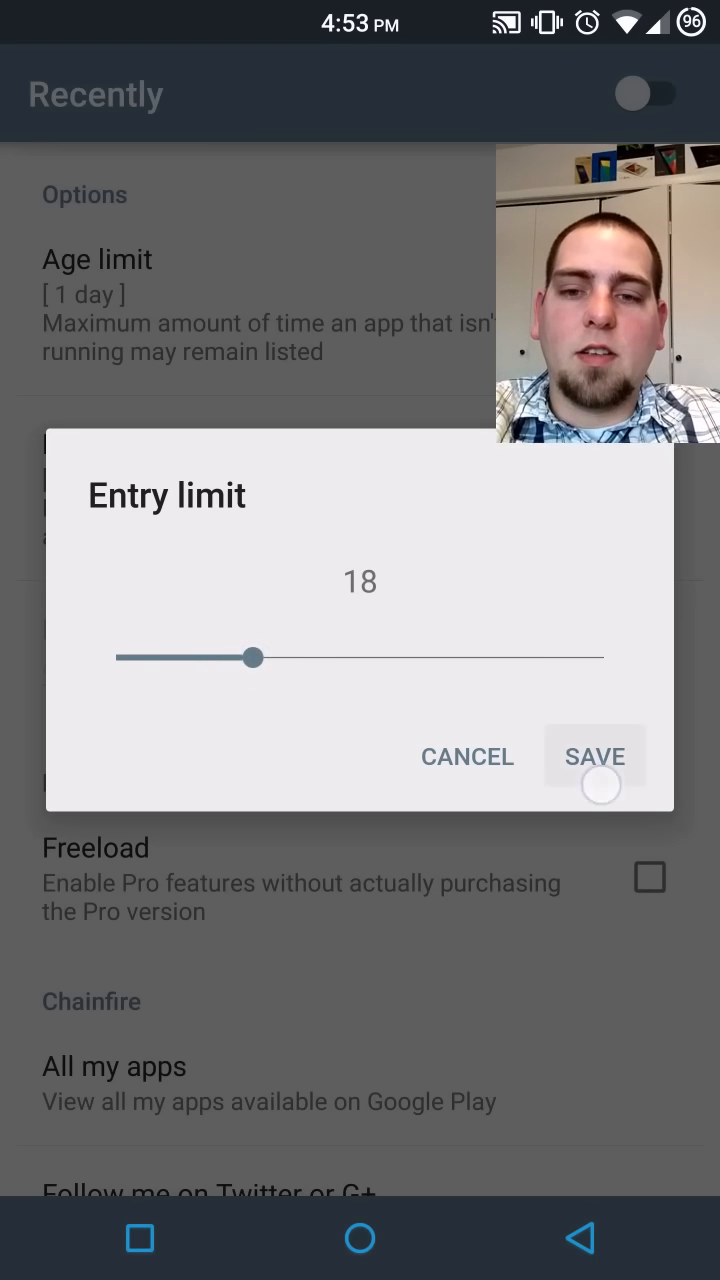
click(594, 756)
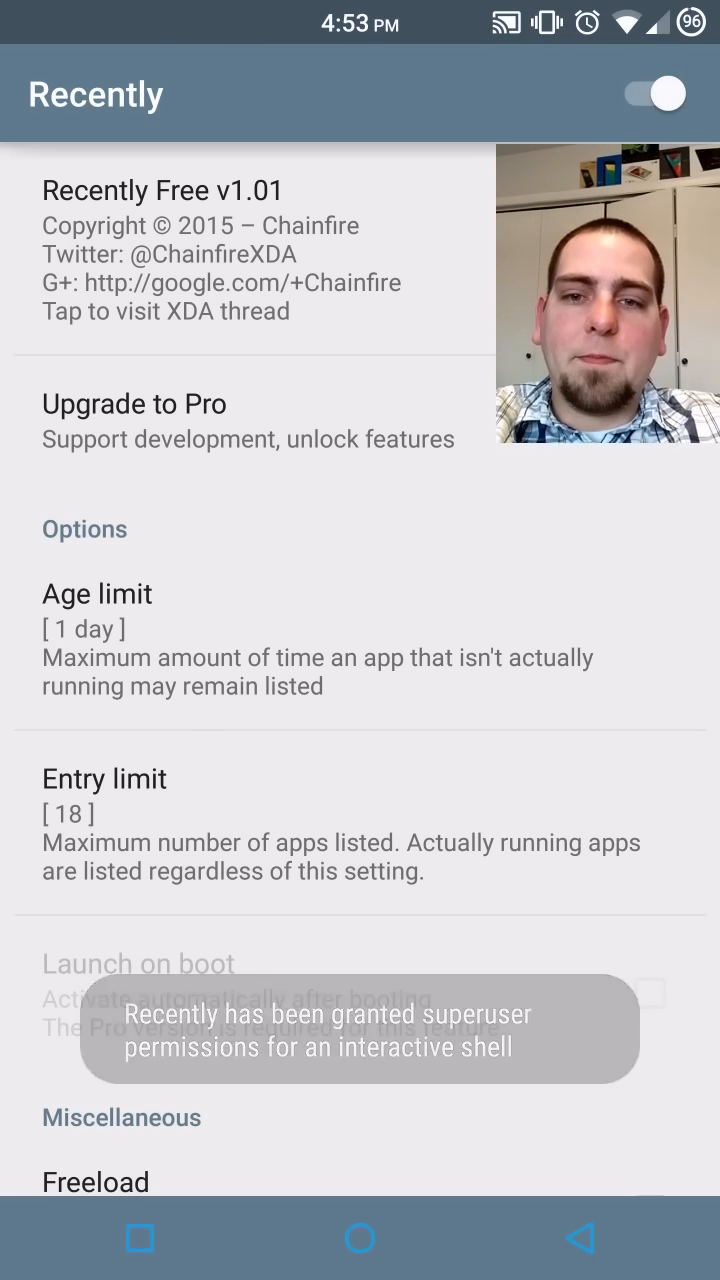
Scroll down through Recently's settings after switching the app on.
scroll(down, 3)
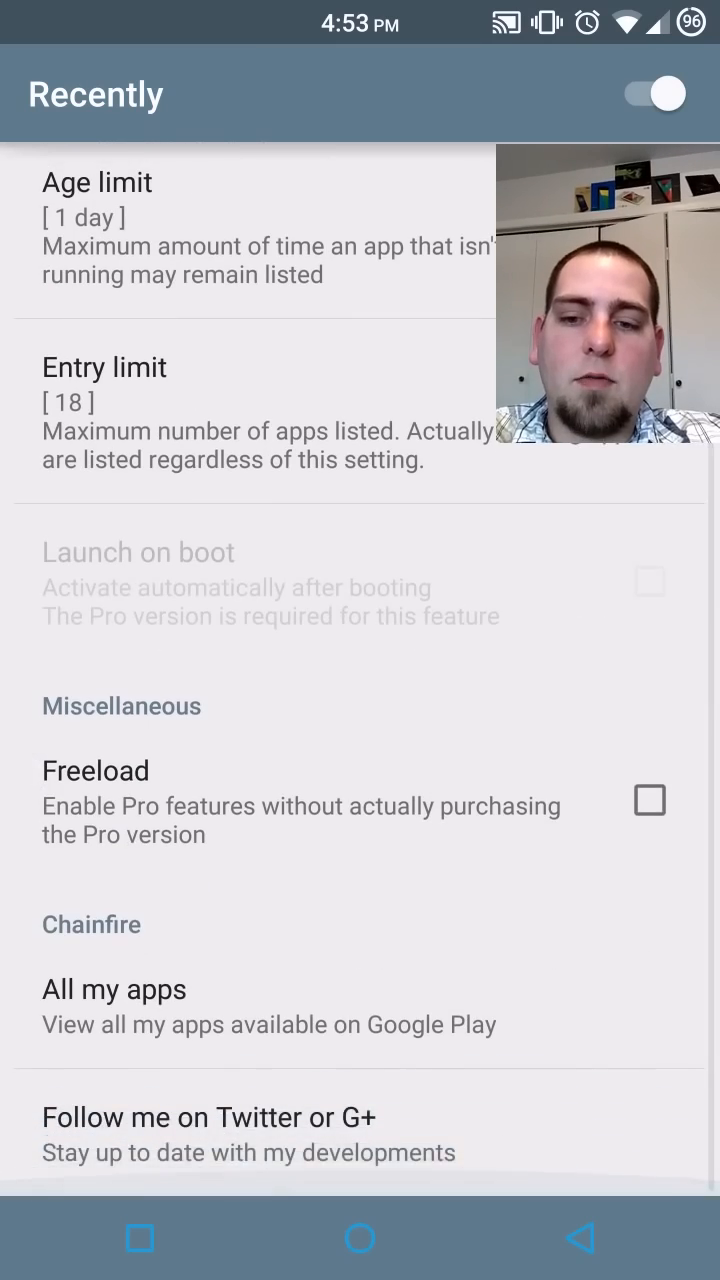
scroll(down, 3)
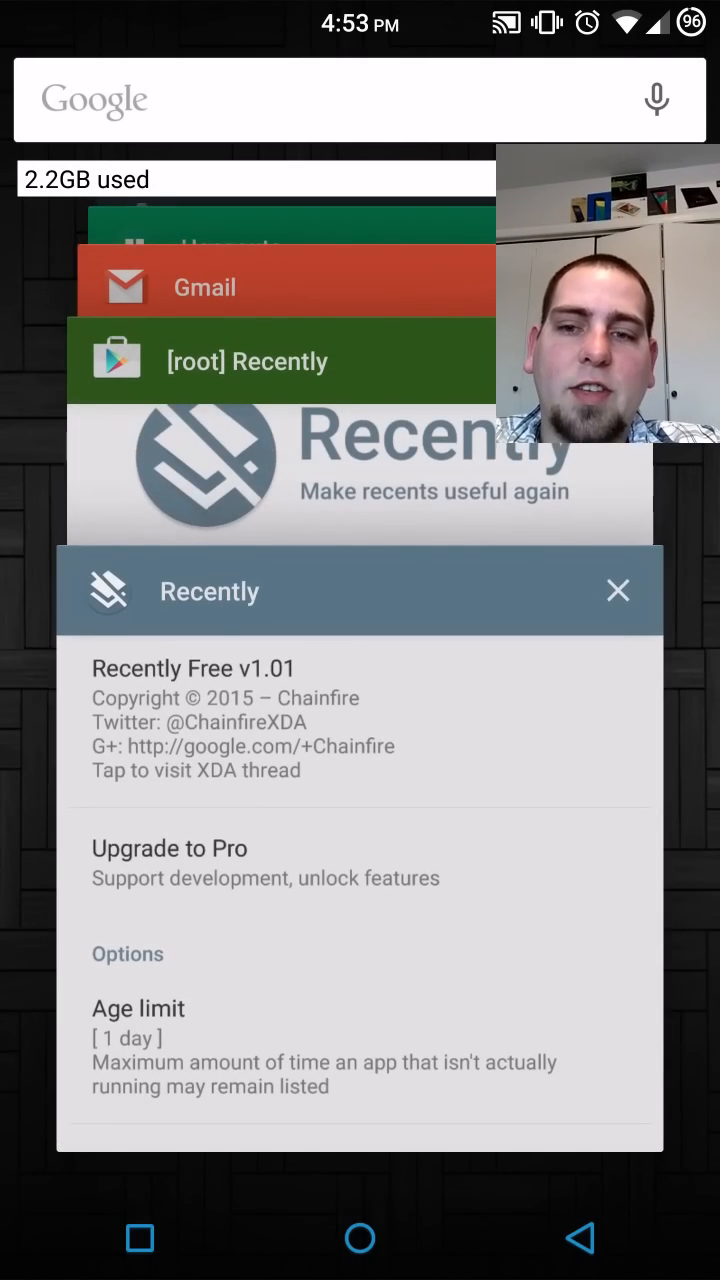
Go to the home screen and reopen the recent-apps overview to reach Recently again.
click(616, 590)
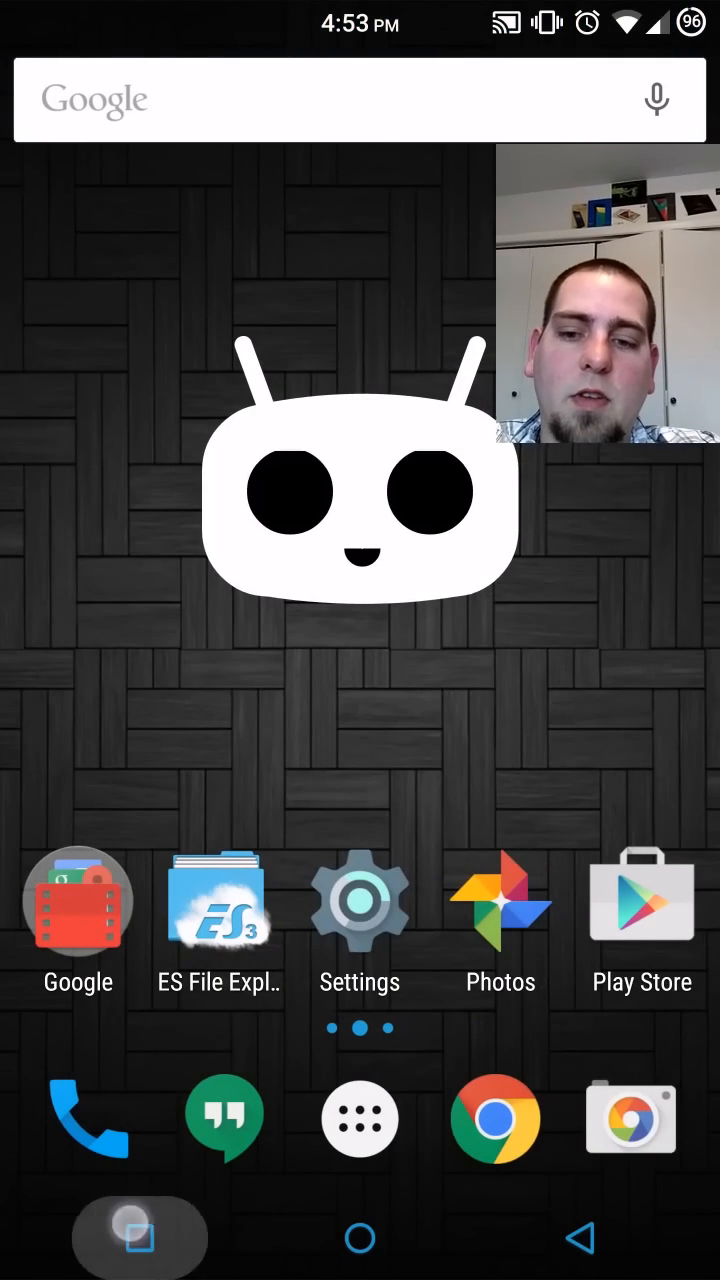
click(140, 1238)
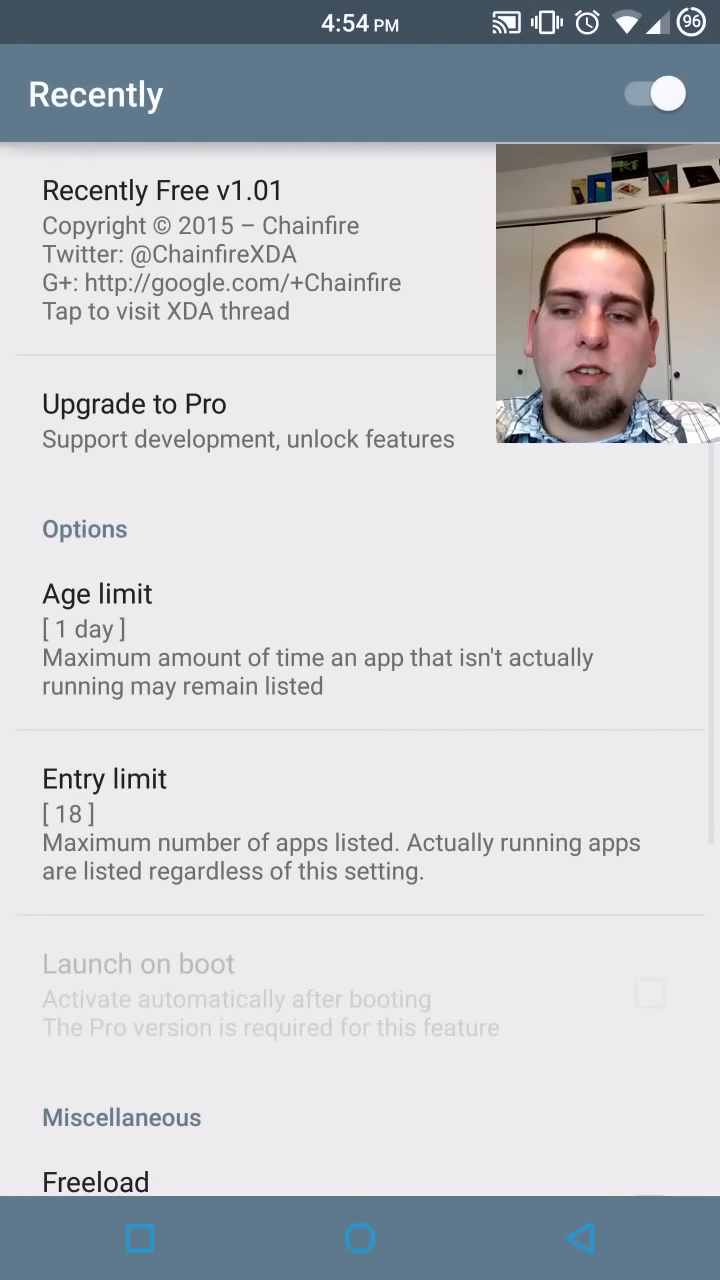
Enable Freeload and Launch on boot in Recently's settings, making it run as PseudoPro.
scroll(down, 3)
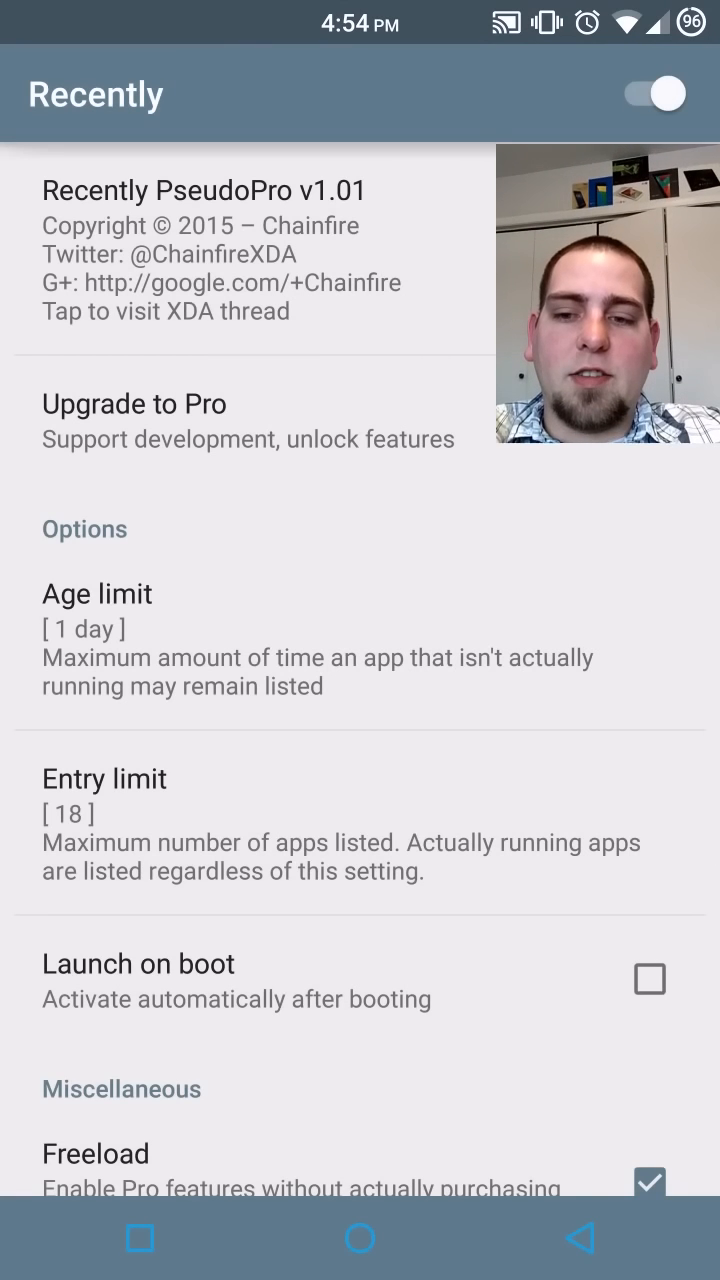
scroll(down, 3)
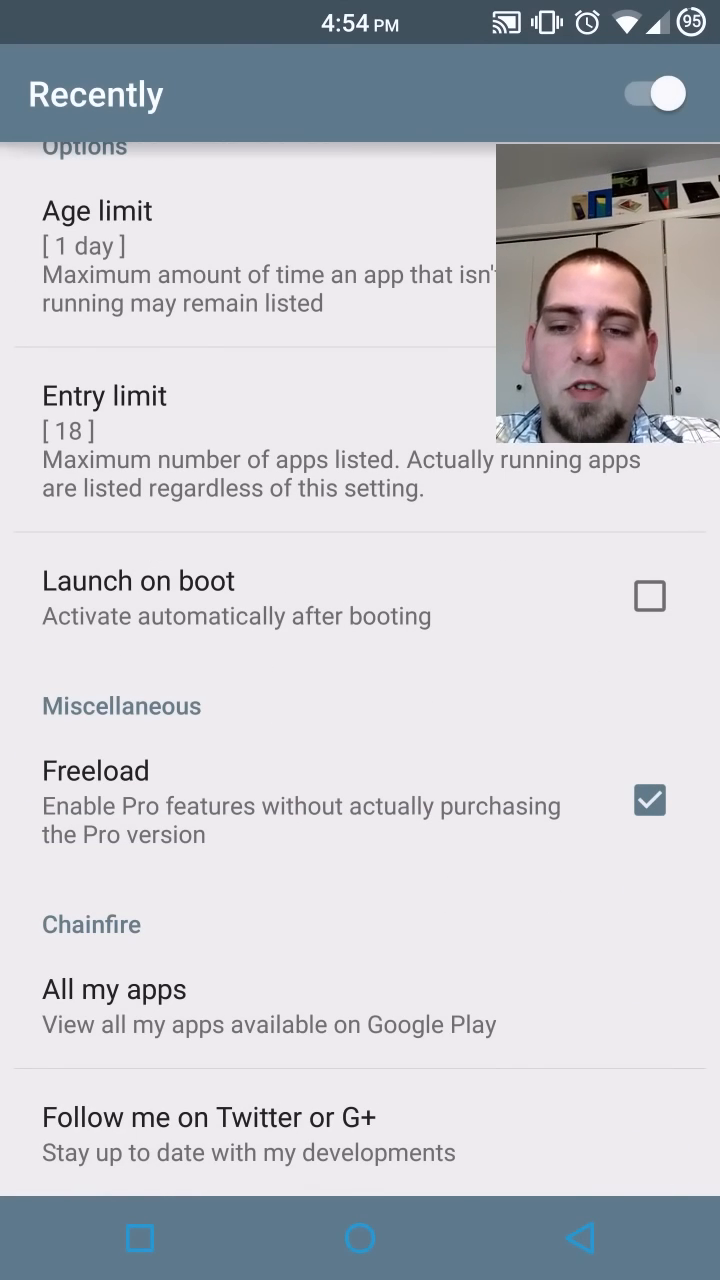
scroll(down, 3)
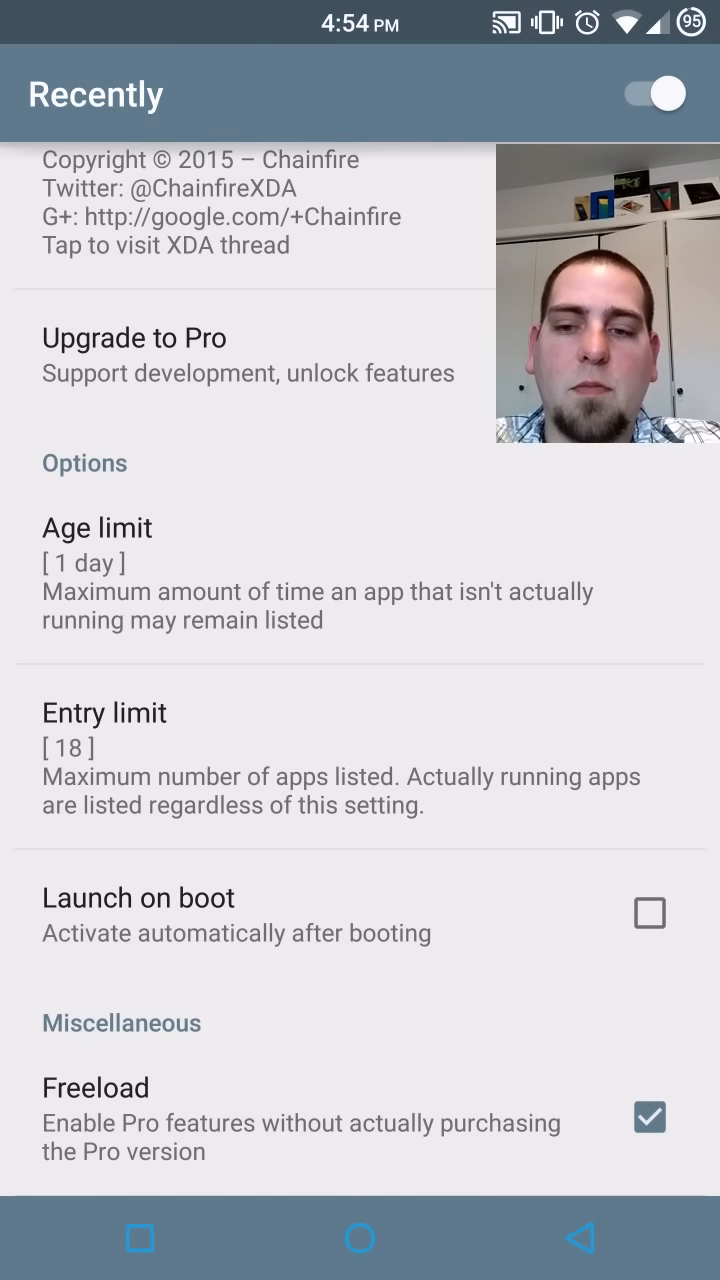
click(648, 912)
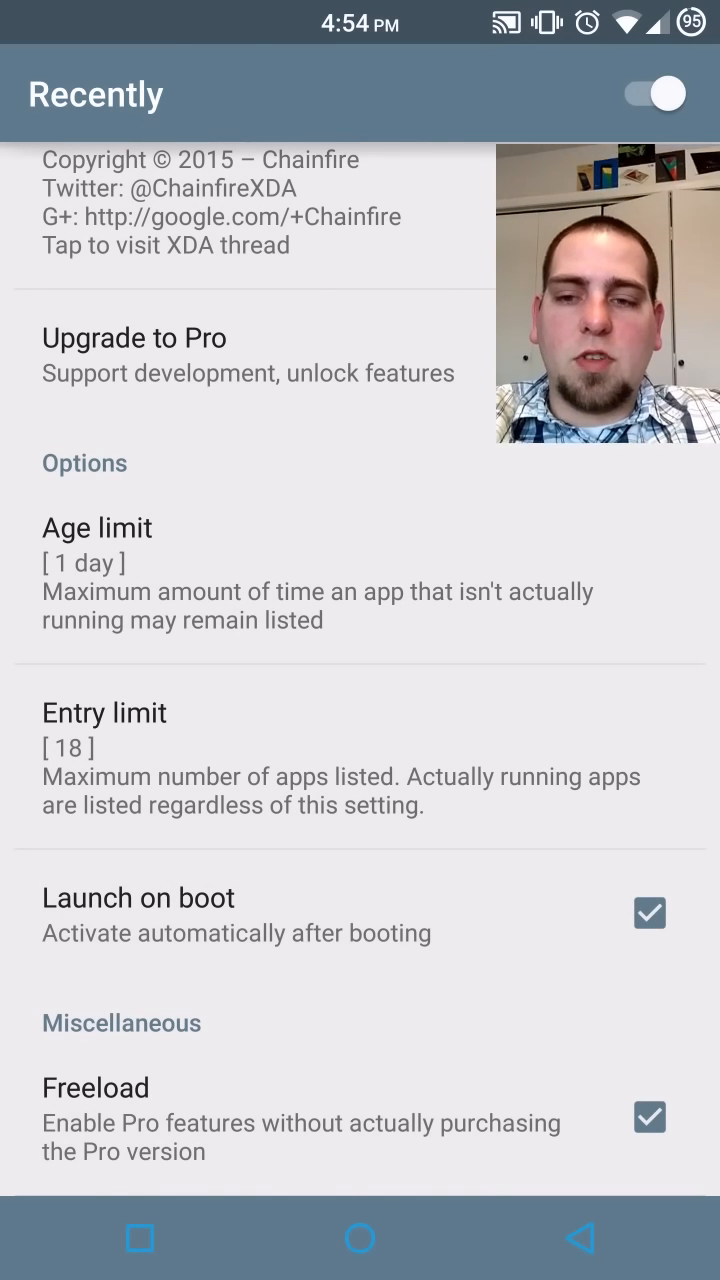
scroll(down, 3)
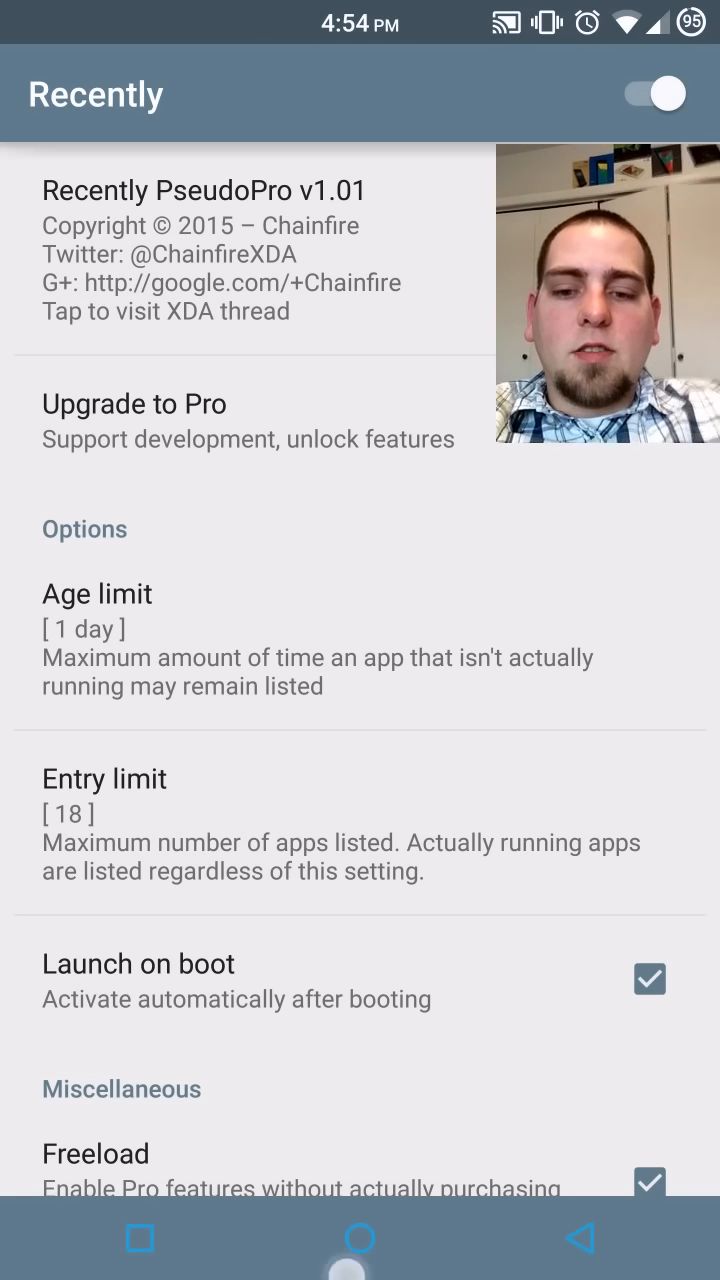
Return home and show the recent-apps overview to check the shortened list.
click(360, 1238)
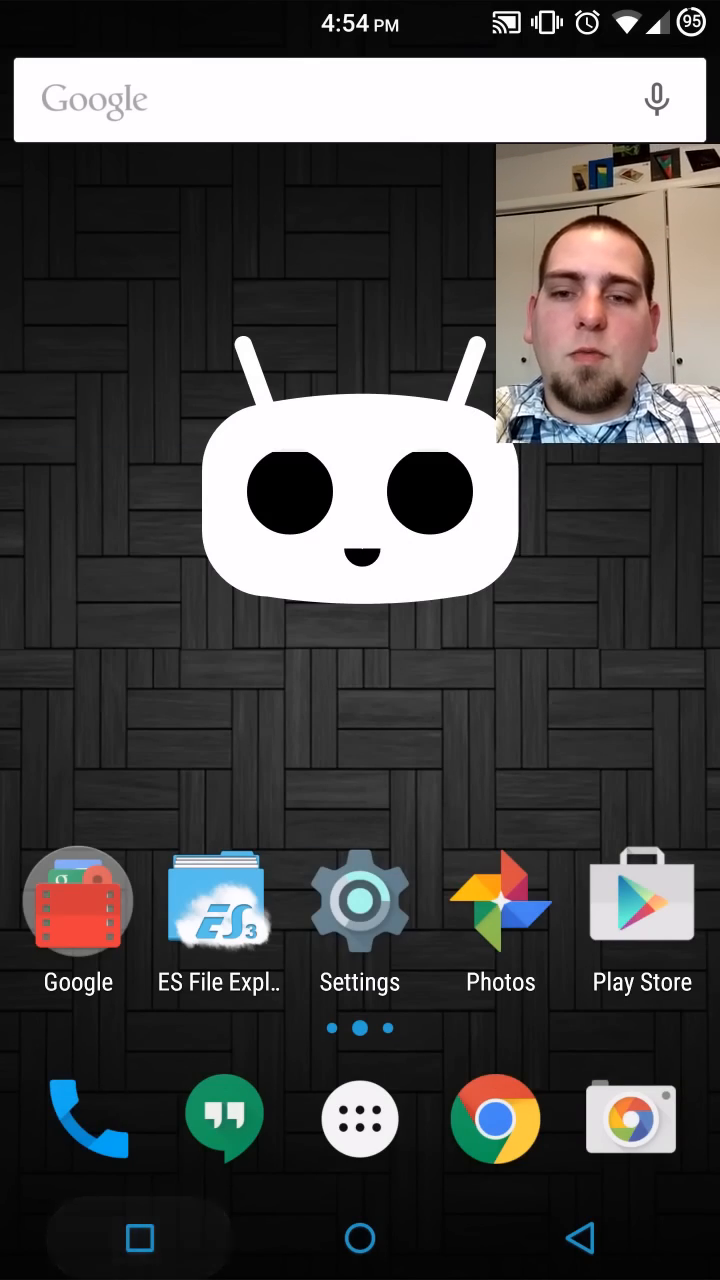
click(140, 1238)
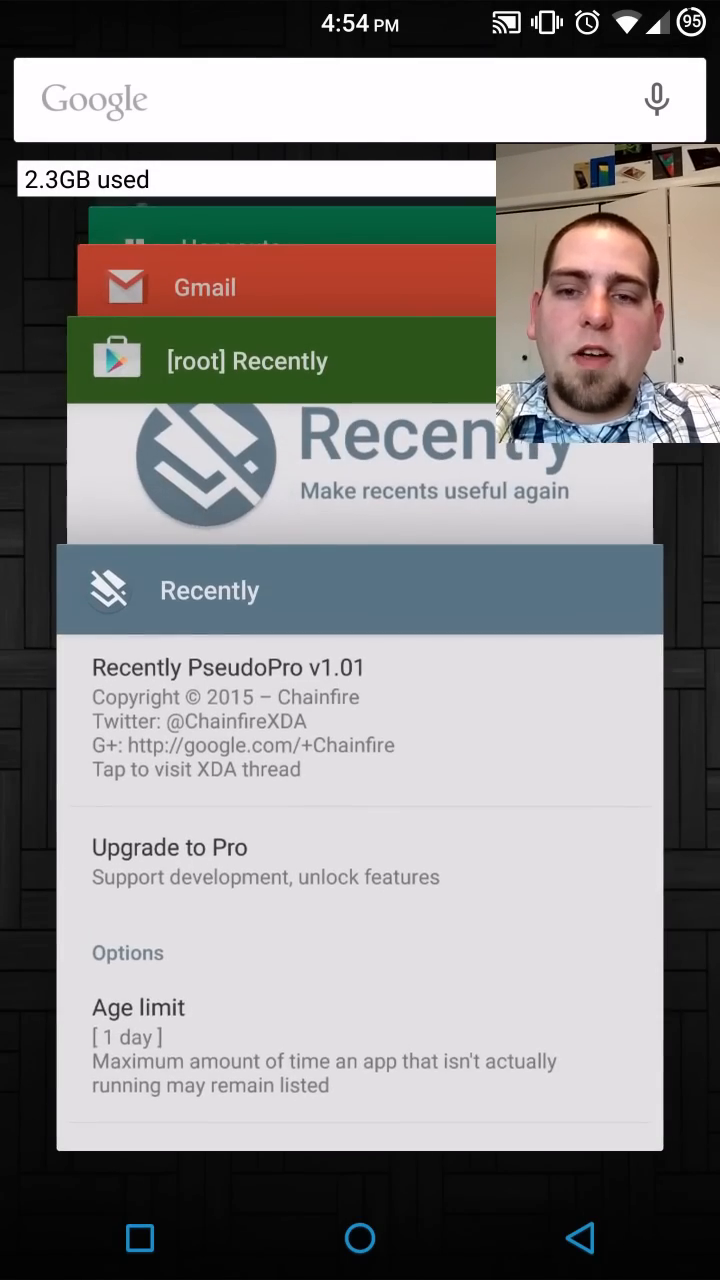